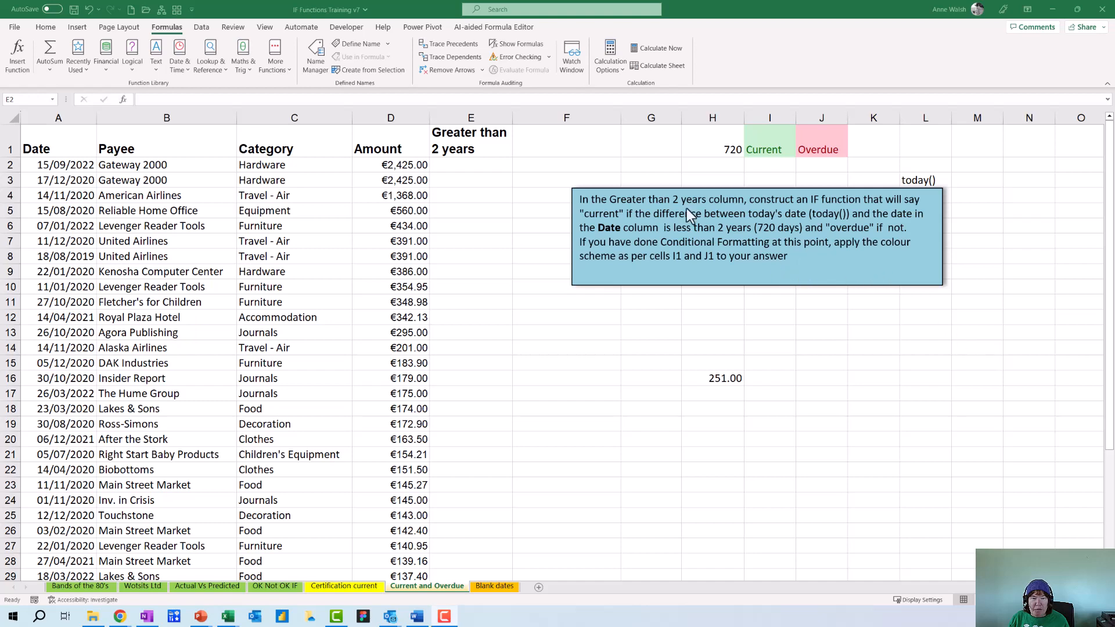
Review the Current and Overdue labels in I1 and J1, then return to E2.
left_click(470, 164)
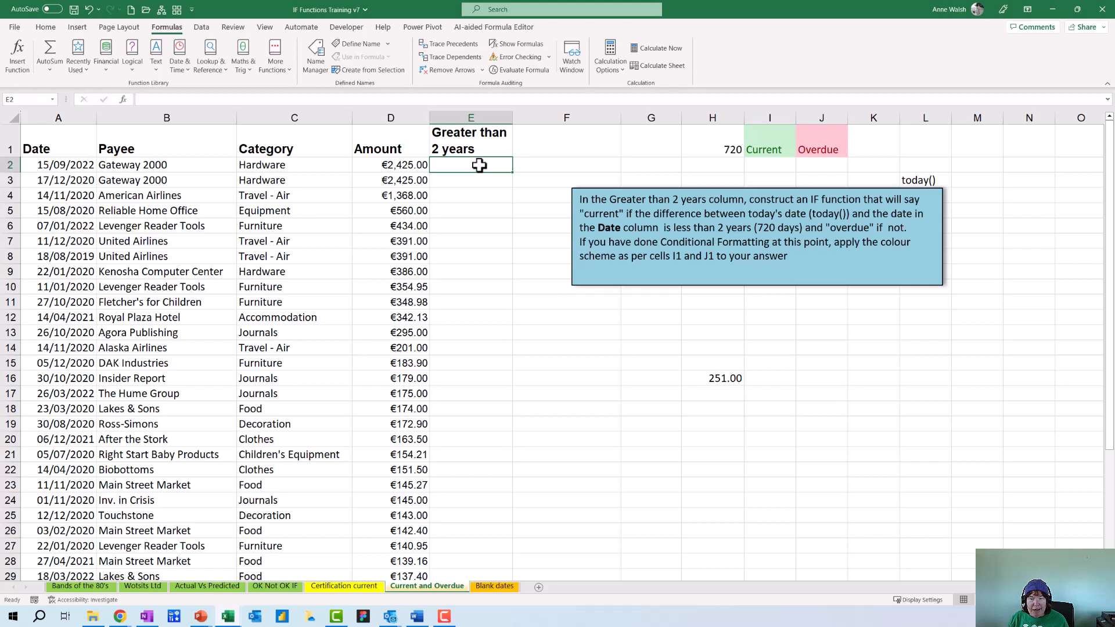
mouse_move(677, 211)
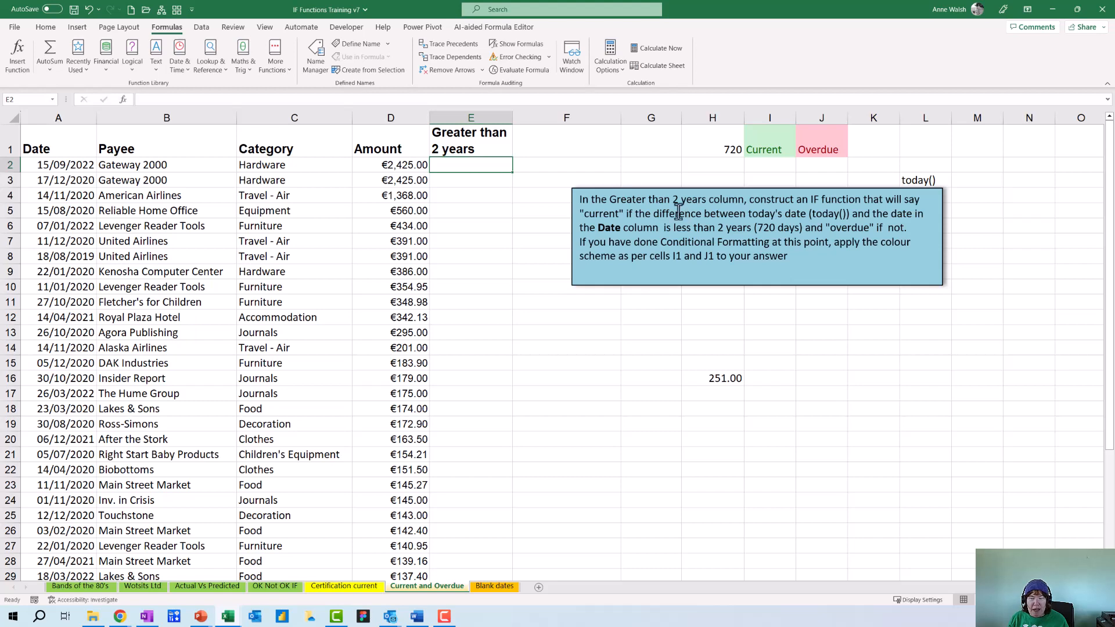
mouse_move(653, 200)
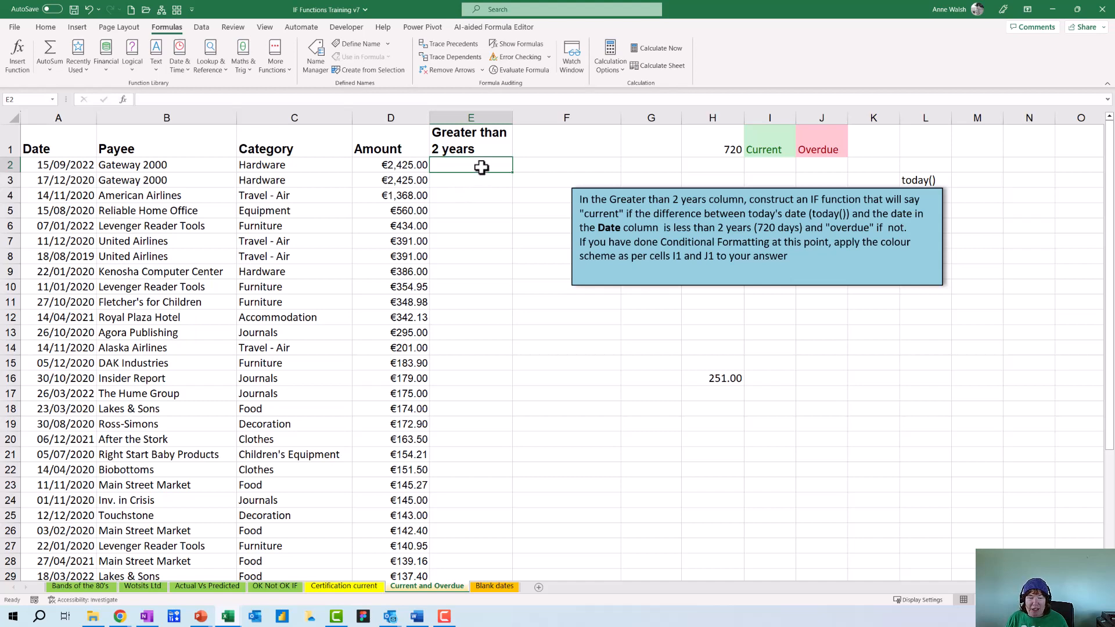
mouse_move(496, 170)
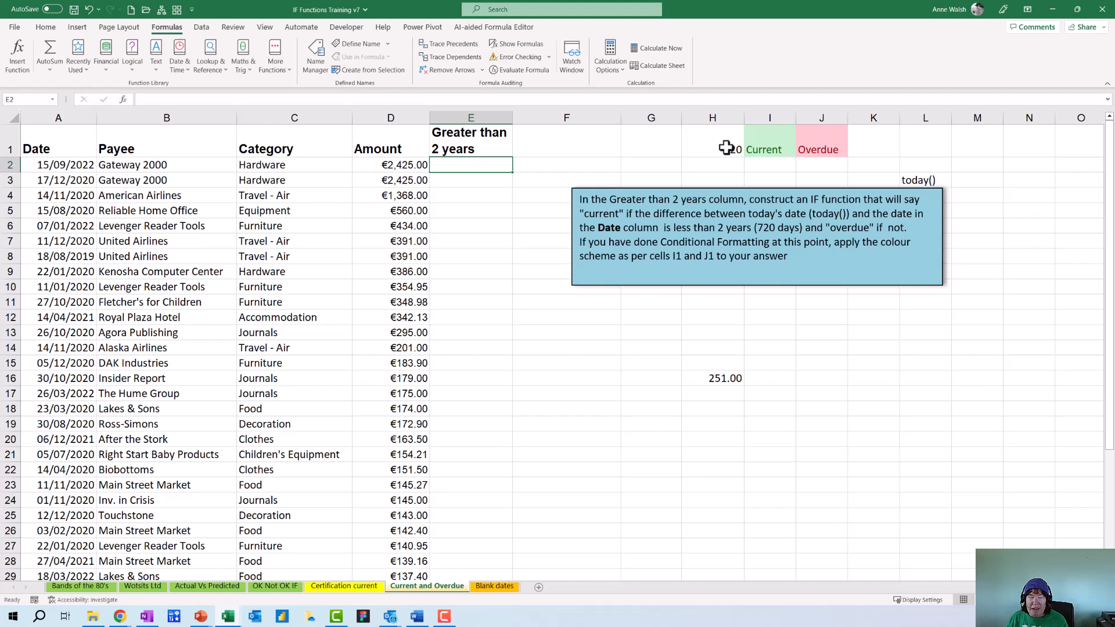
left_click(822, 149)
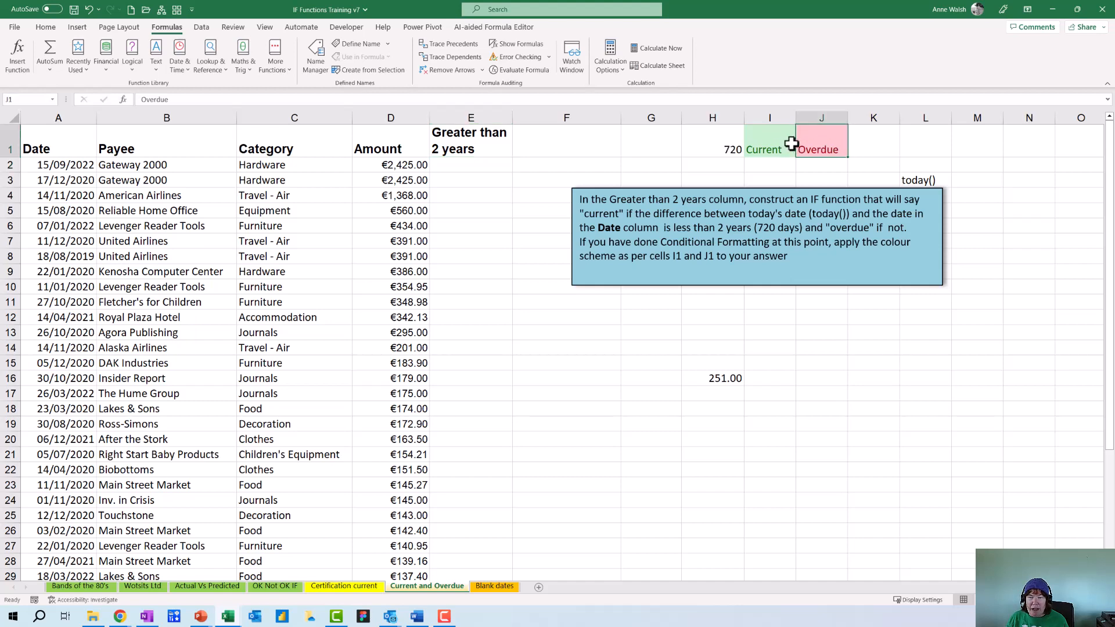
left_click(770, 149)
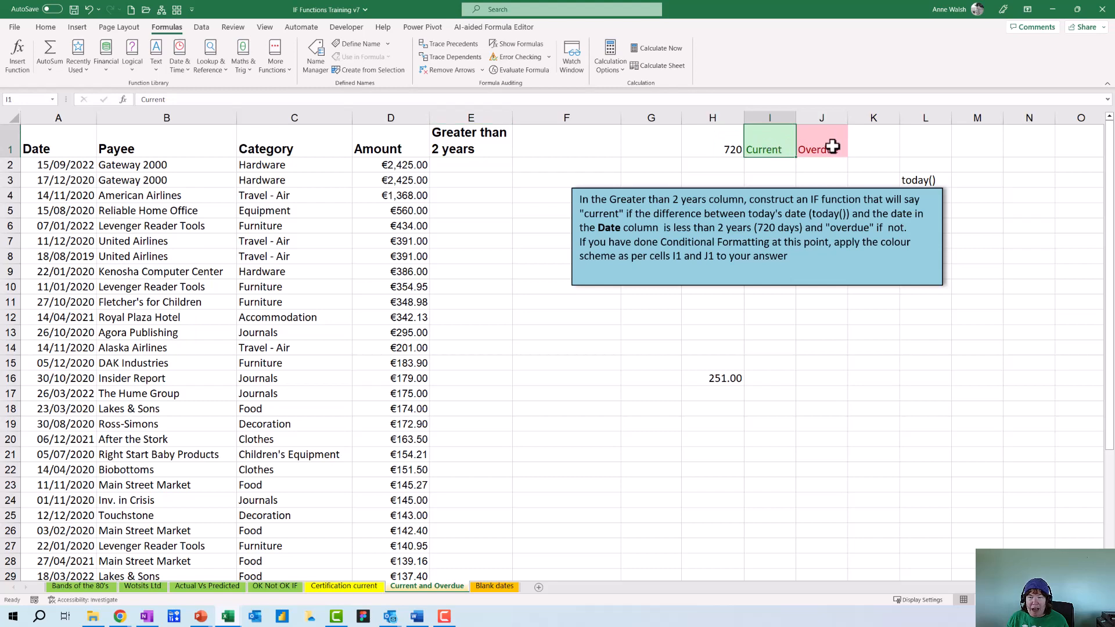
left_click(822, 149)
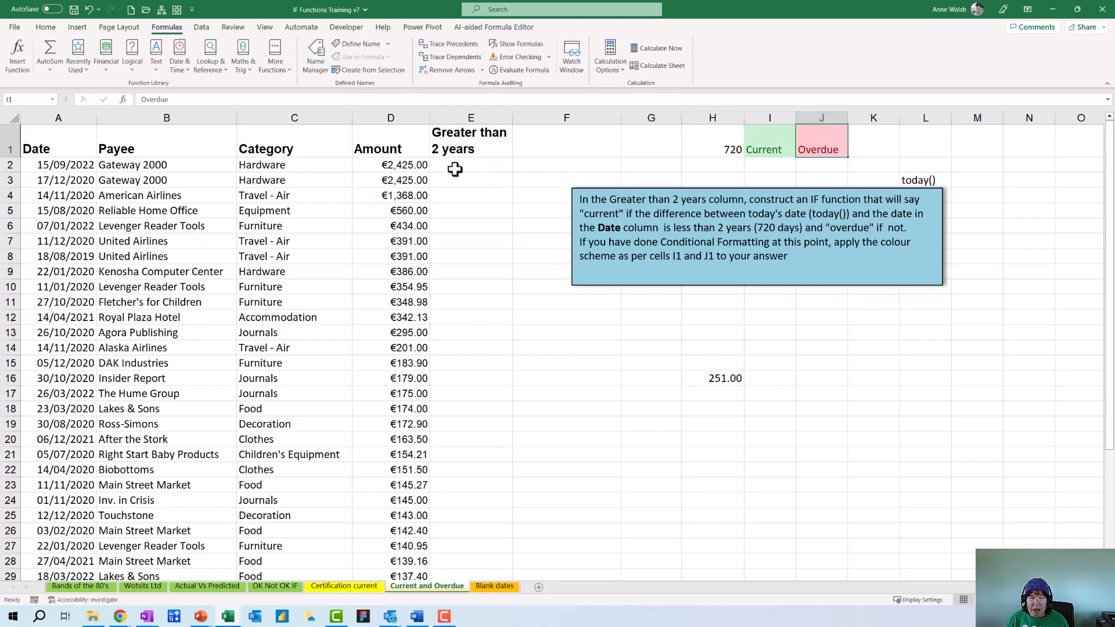
left_click(471, 164)
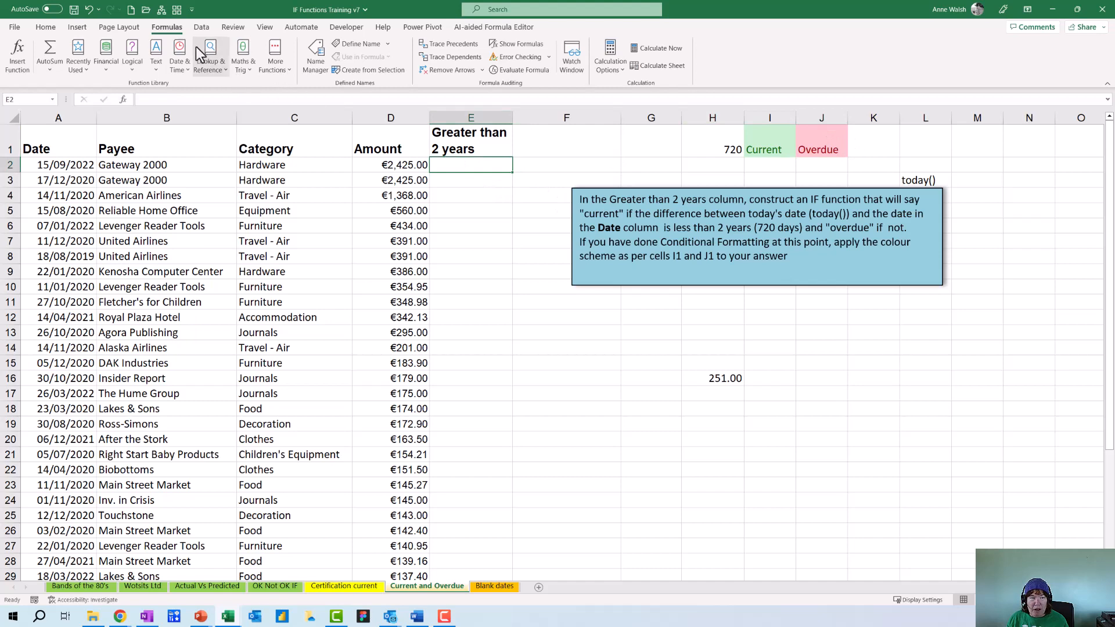
Start an IF in E2 with the logical test today()-A2<=$H$1, H1 locked as absolute.
left_click(132, 55)
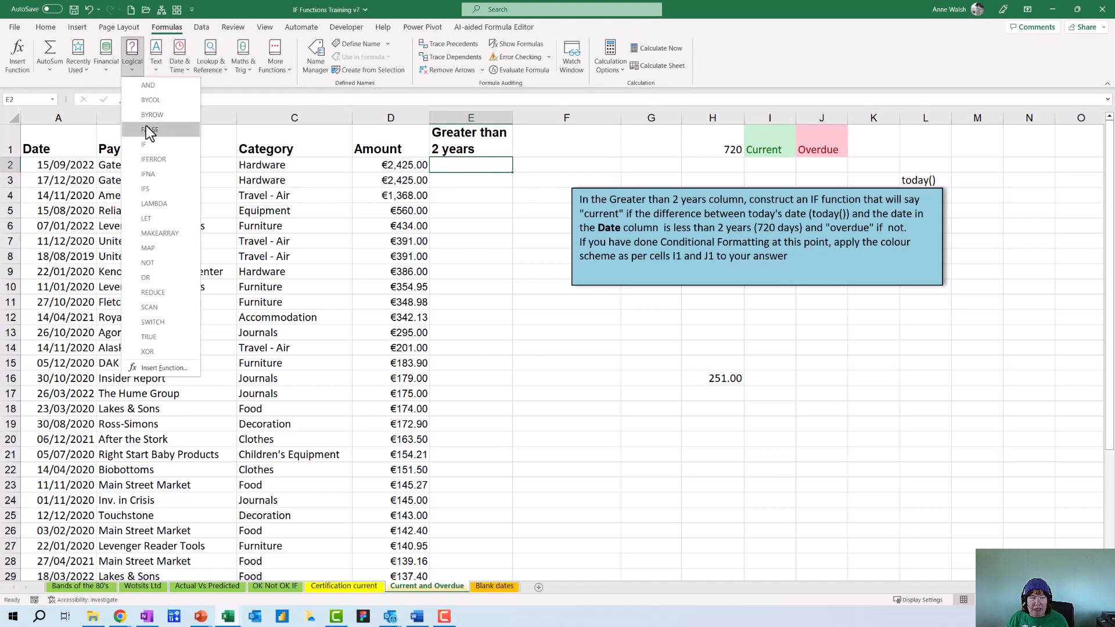
left_click(144, 144)
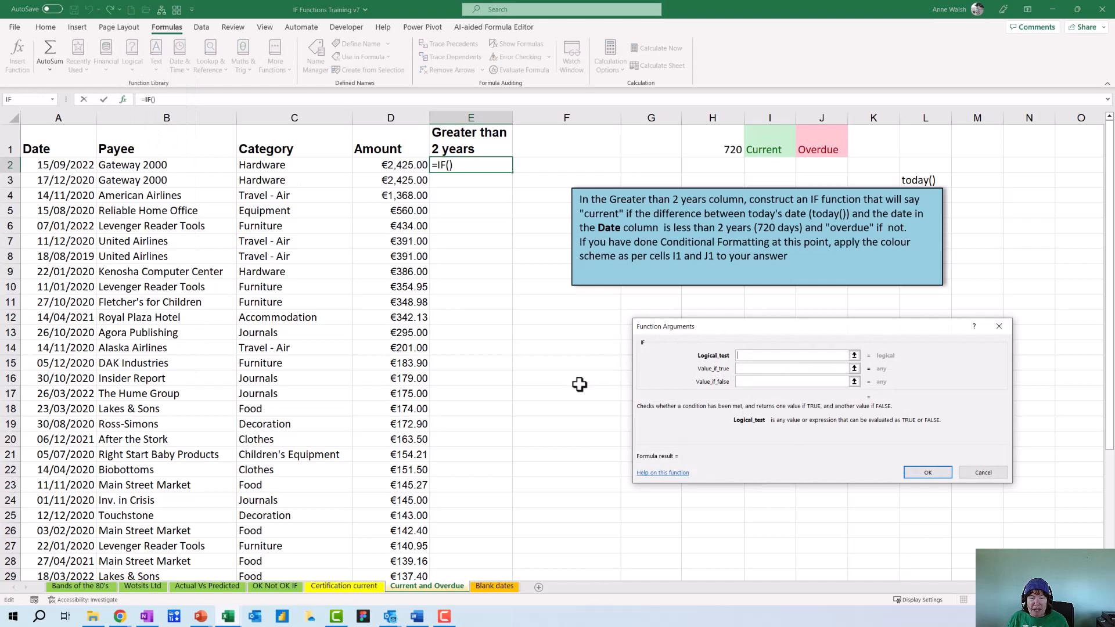
mouse_move(798, 310)
type("(")
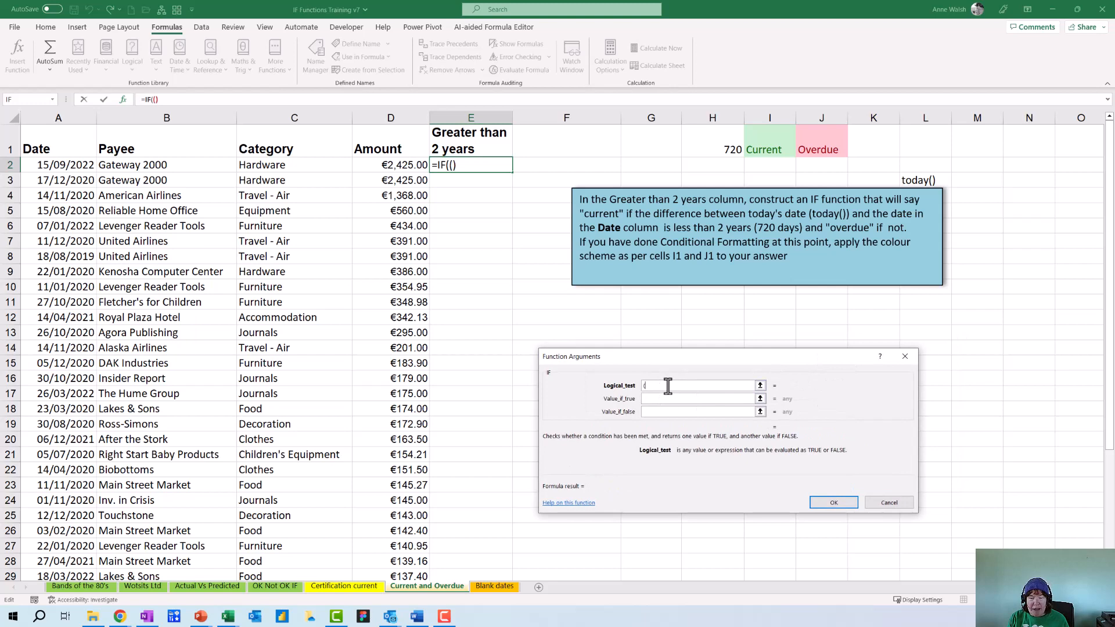
type("today")
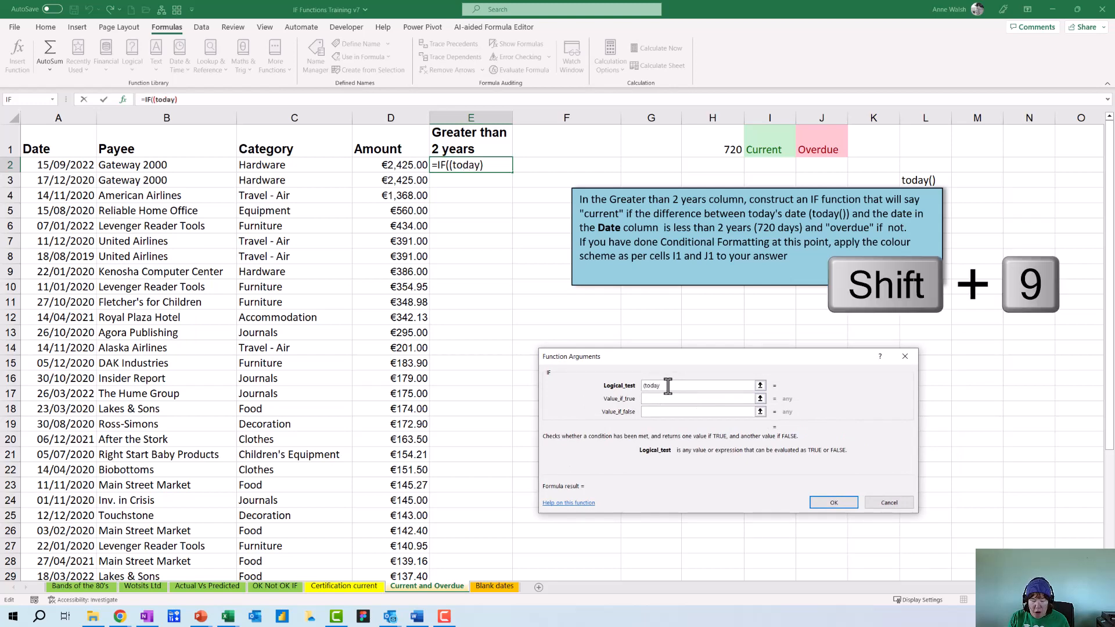
type(")")
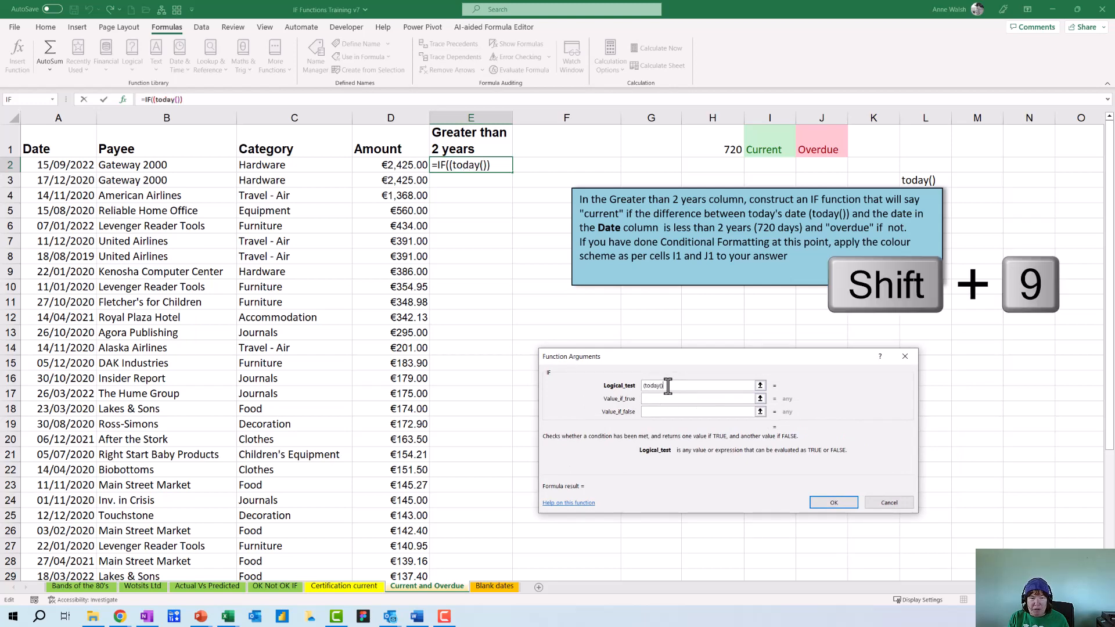
type("-")
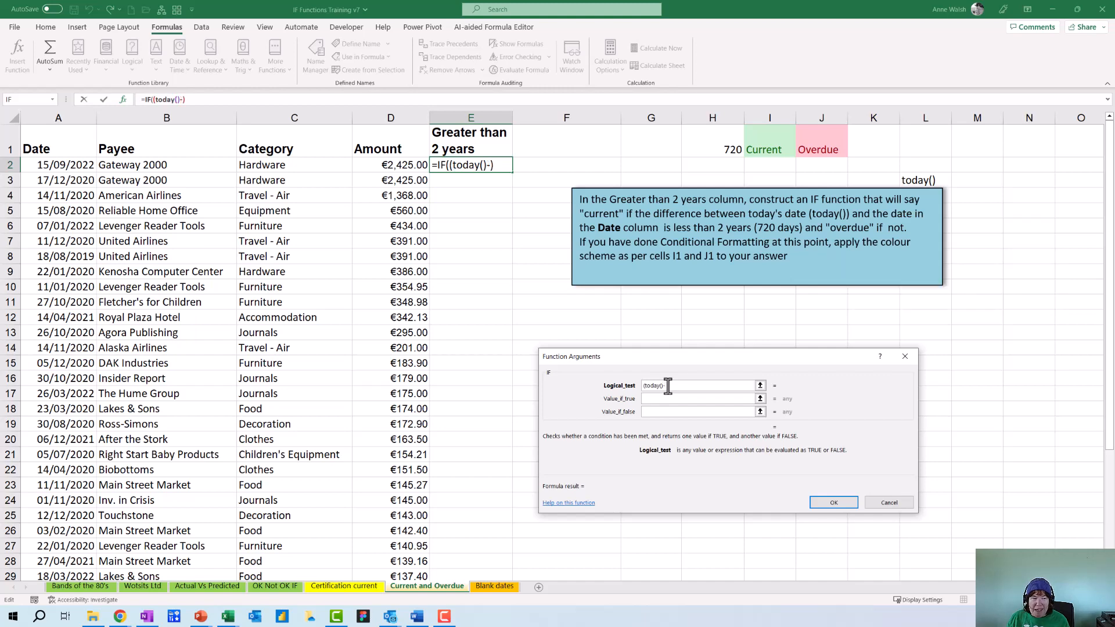
left_click(58, 164)
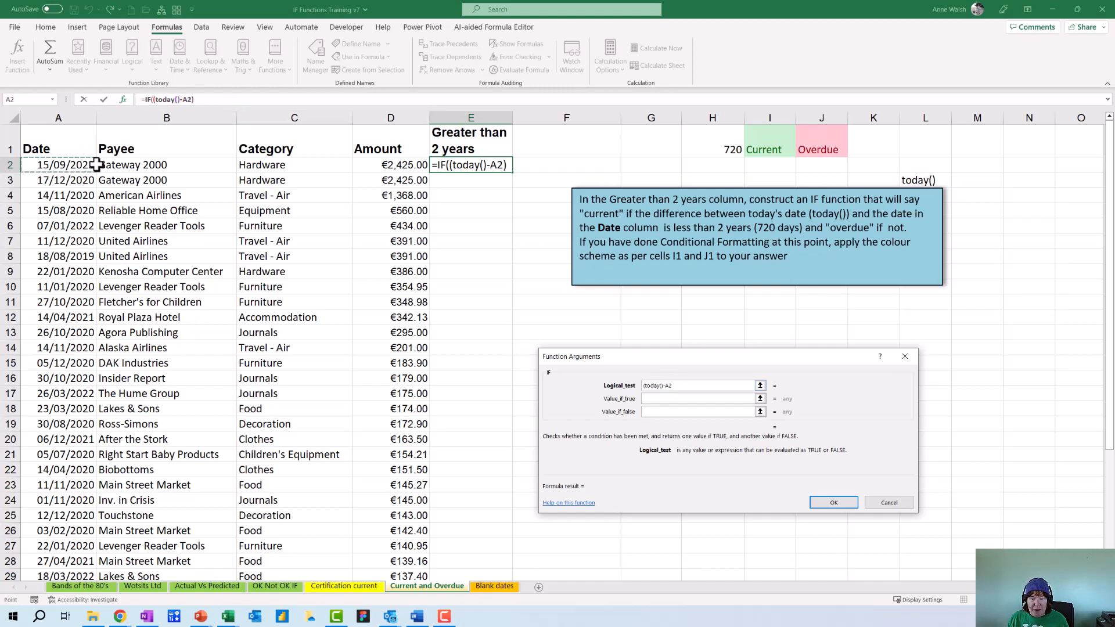
type(")")
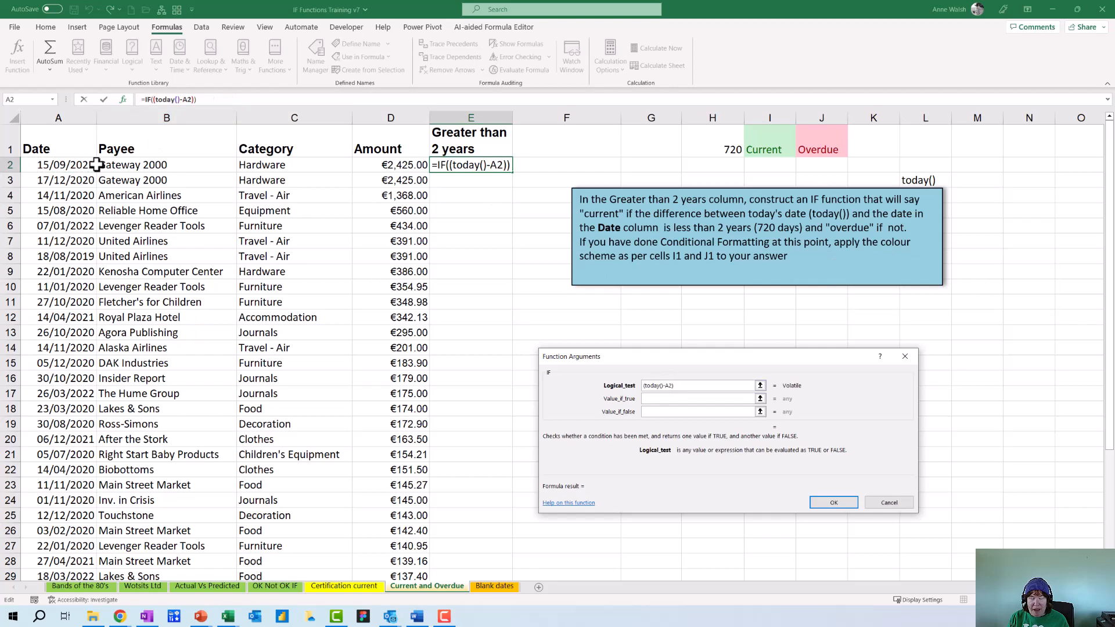
type("<=")
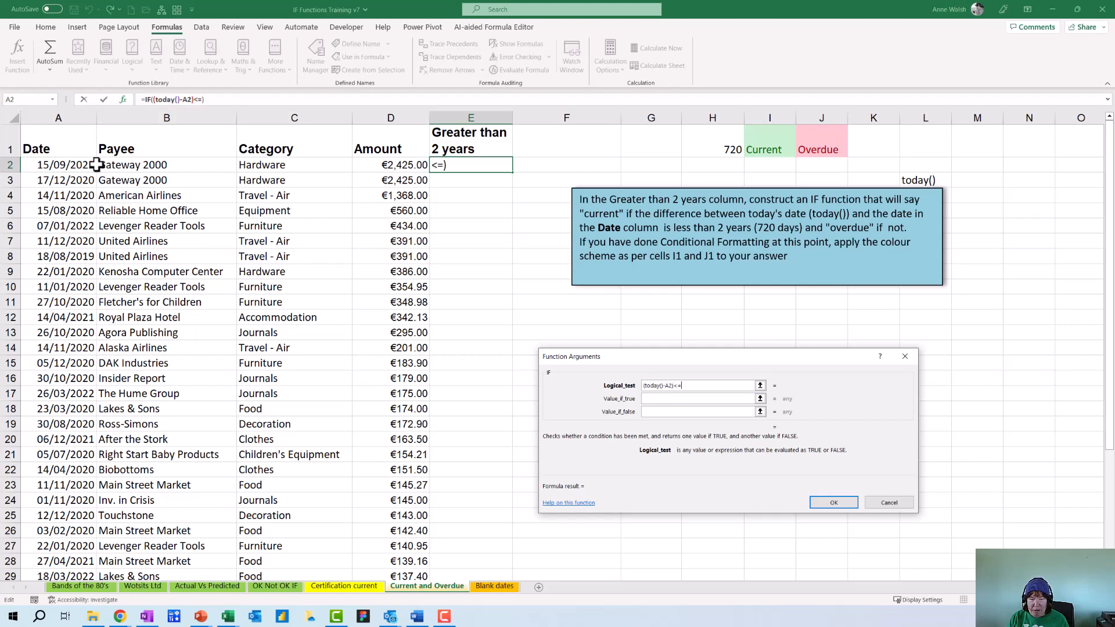
mouse_move(901, 129)
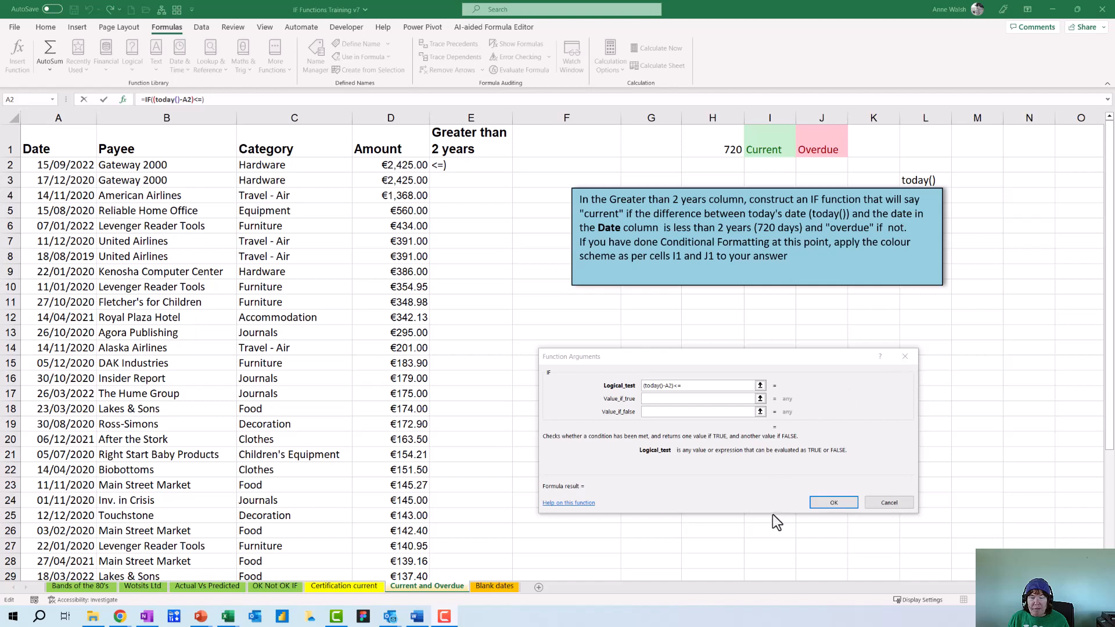
mouse_move(739, 154)
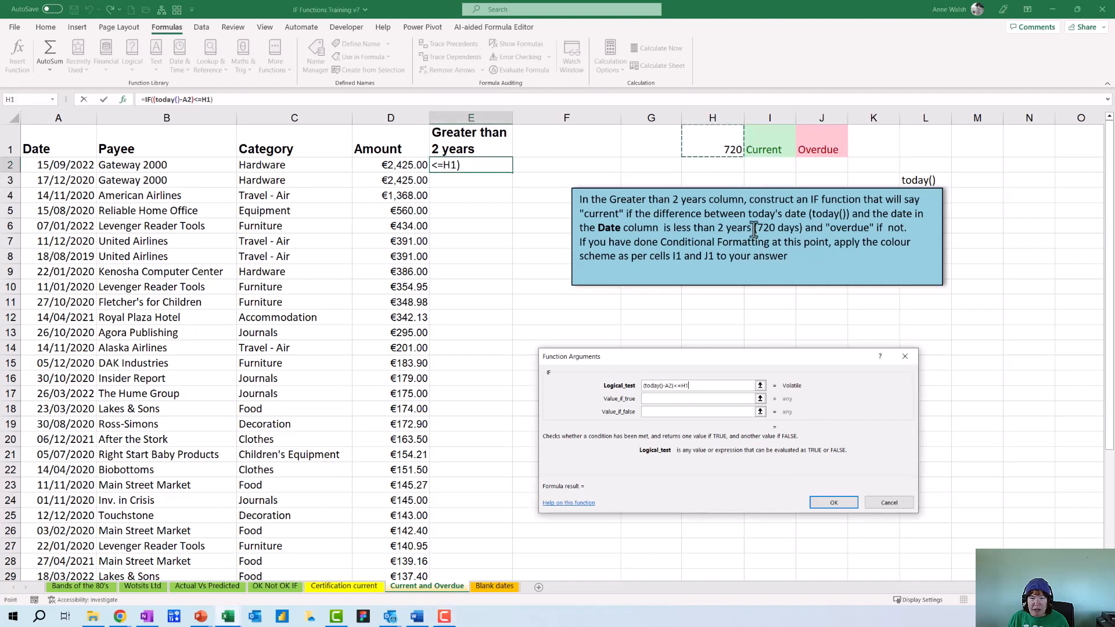
key("f4")
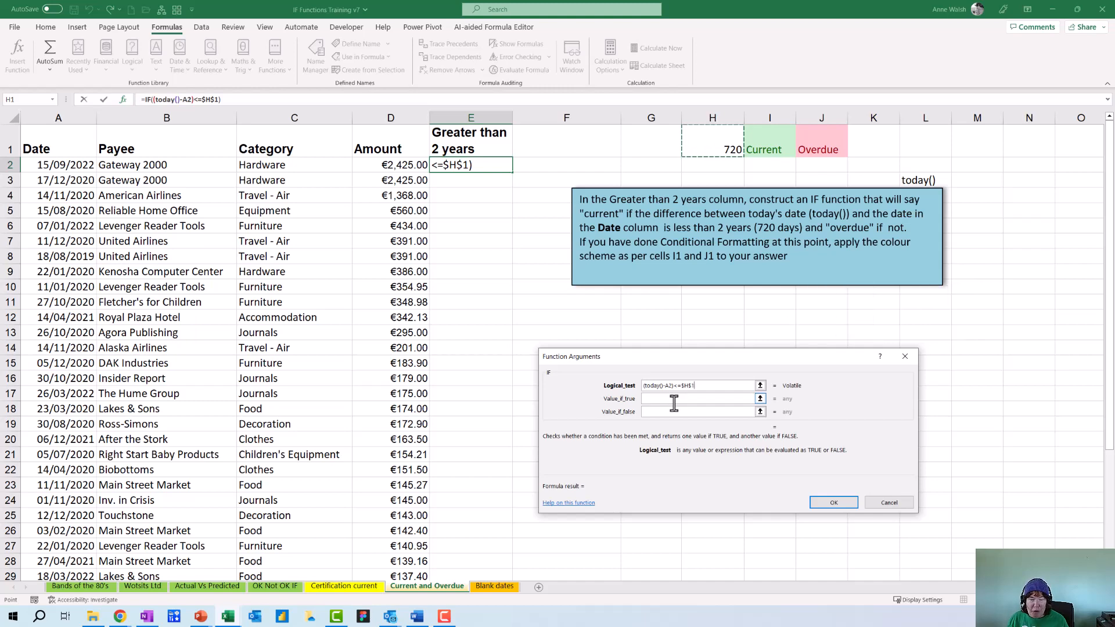
Use $I$1 (Current) and $J$1 (Overdue) as the IF results and confirm the formula.
left_click(697, 398)
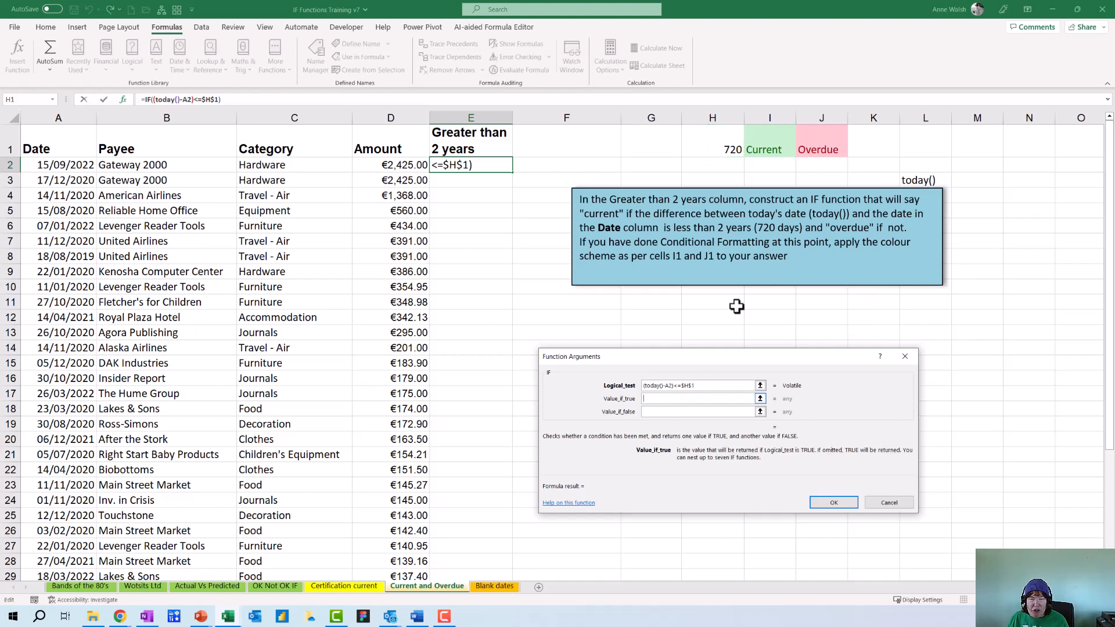
left_click(769, 144)
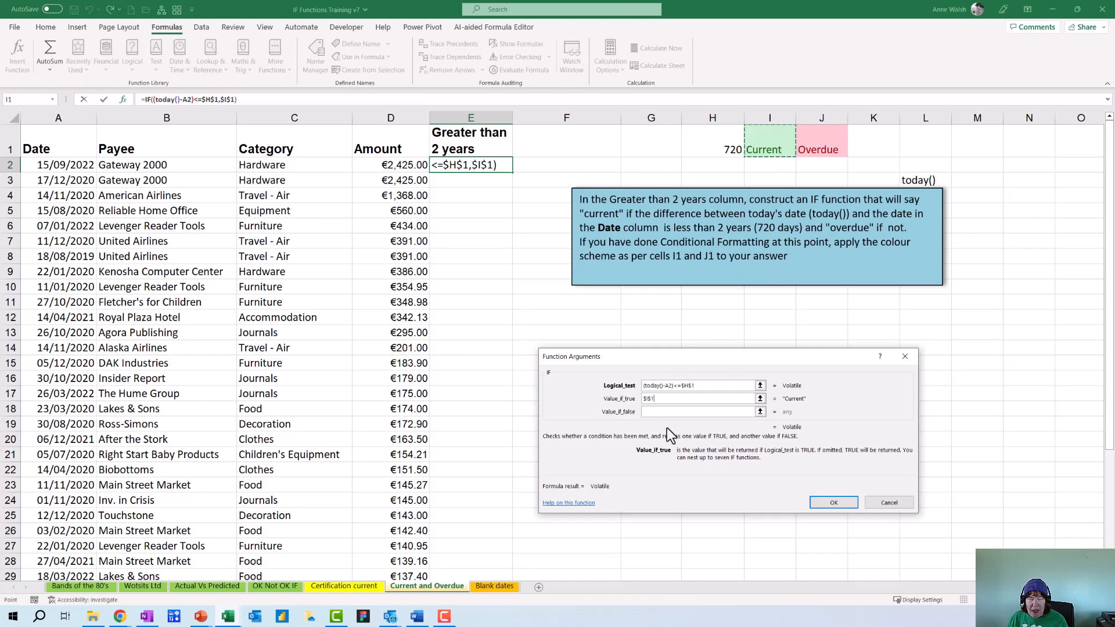
left_click(700, 412)
type("$J$1")
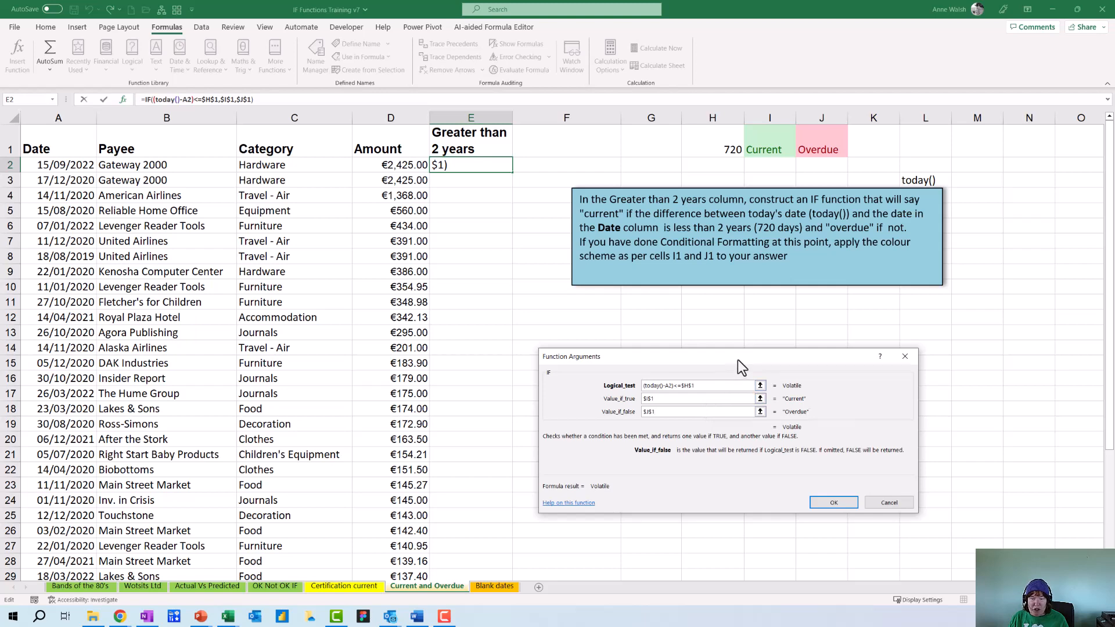
left_click_drag(725, 356, 754, 320)
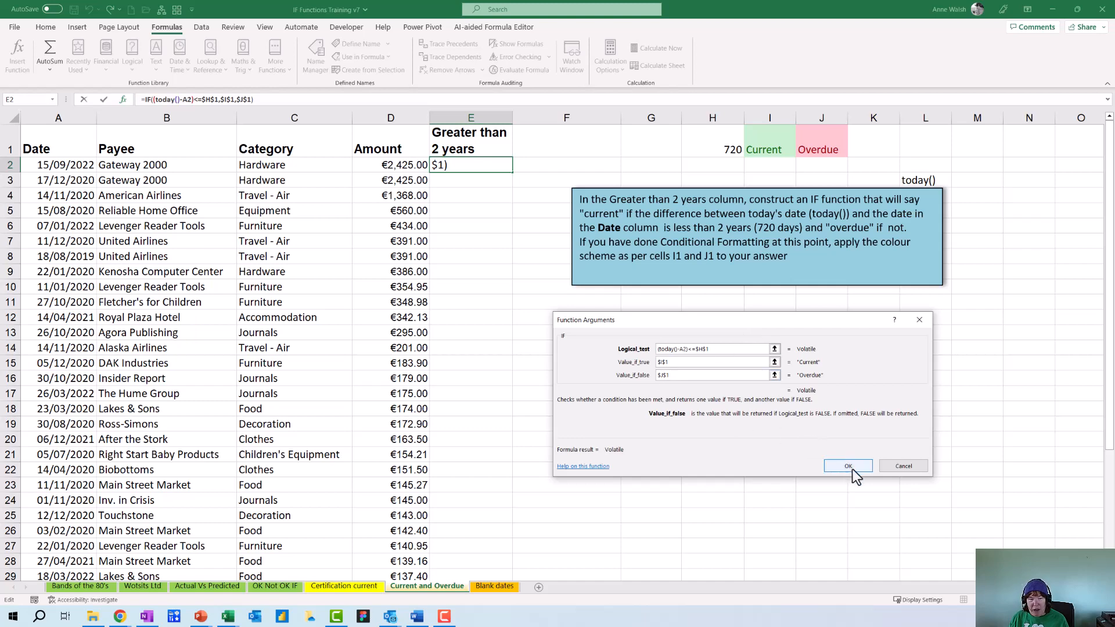
left_click(848, 466)
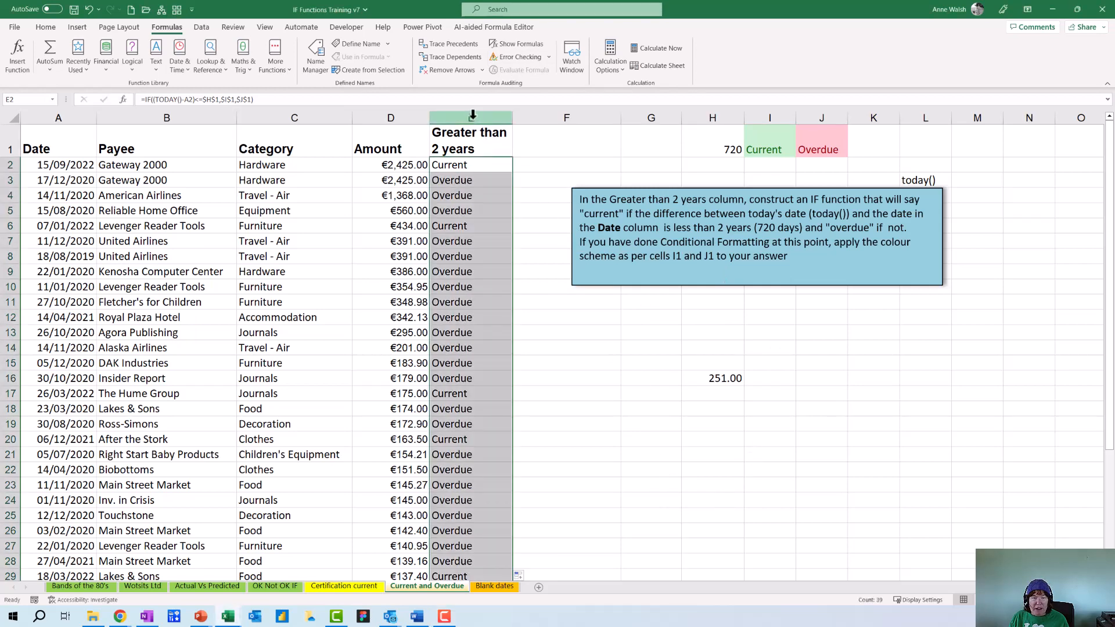
Add an equal-to highlighting rule for I1 with Green Fill and Dark Green Text.
left_click(46, 26)
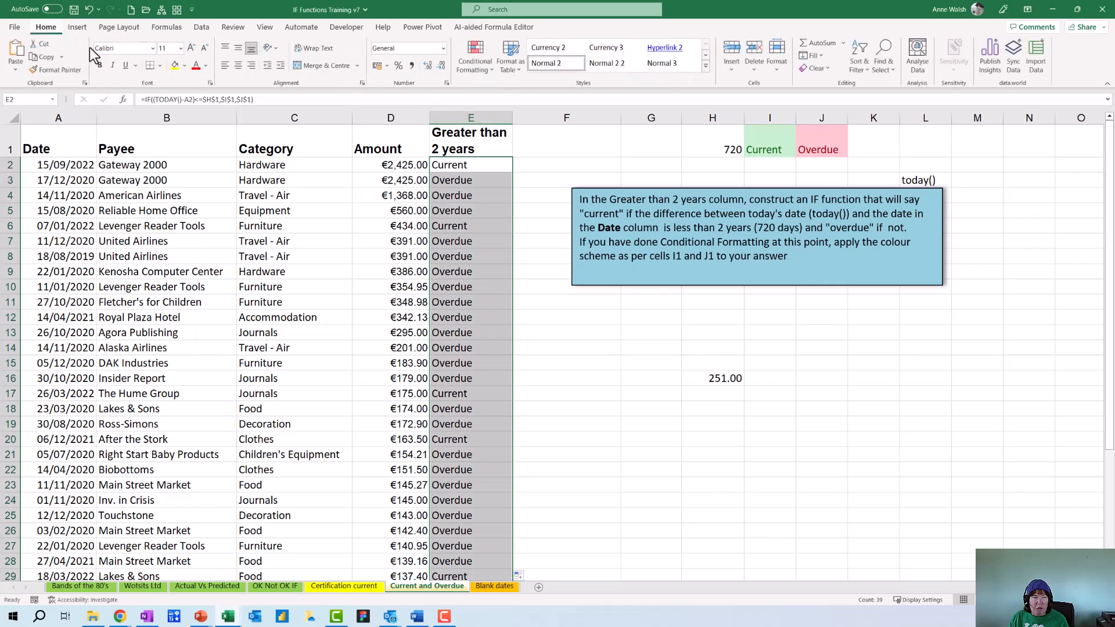
left_click(474, 60)
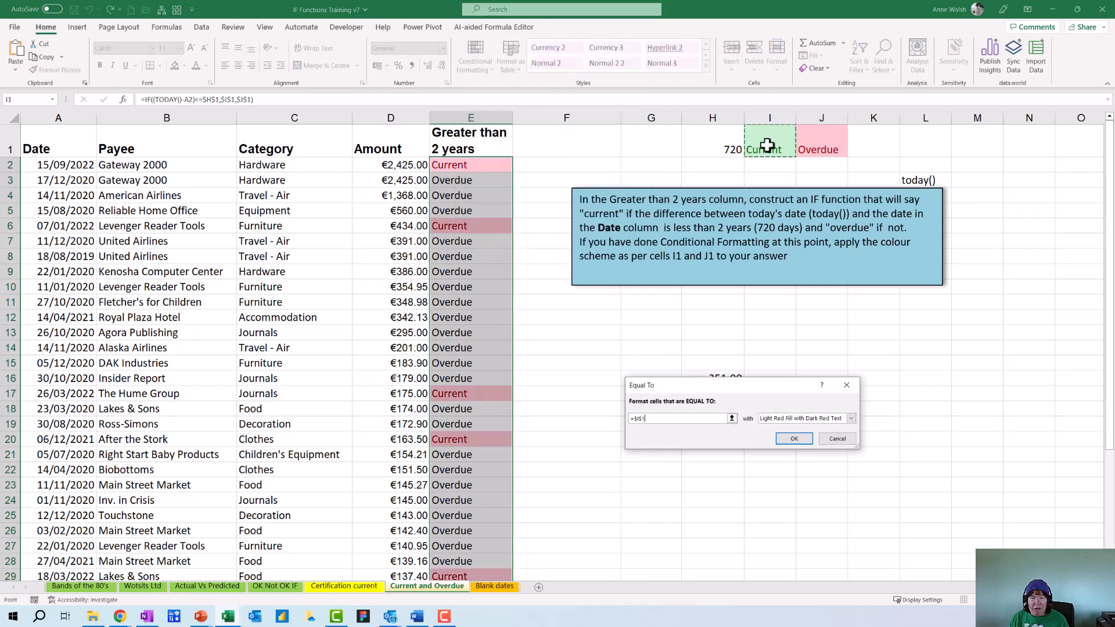
left_click(851, 418)
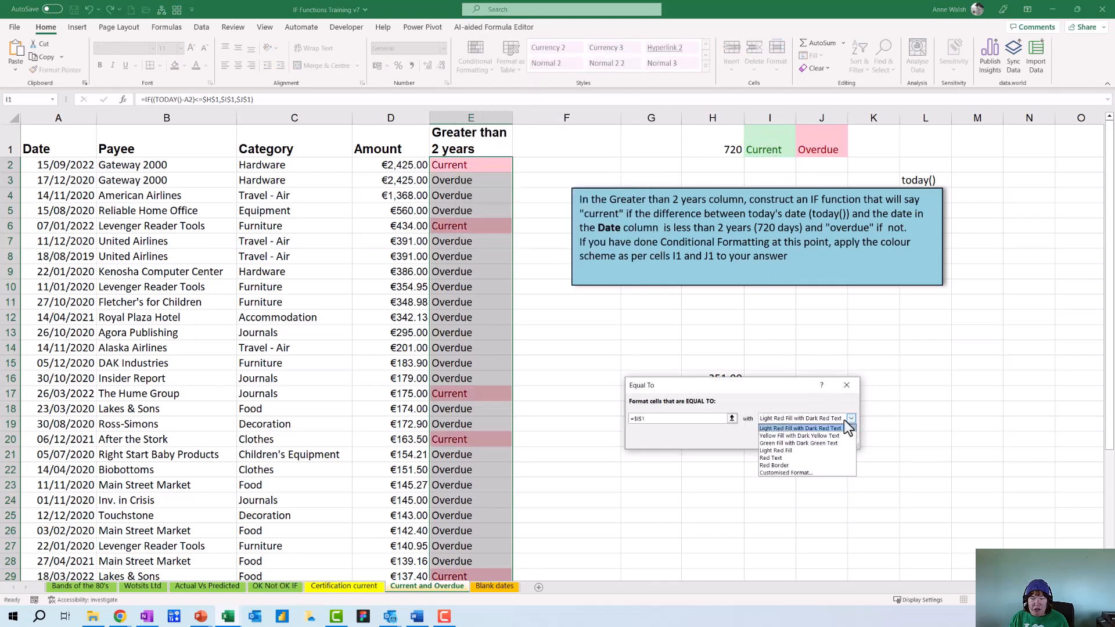
left_click(799, 442)
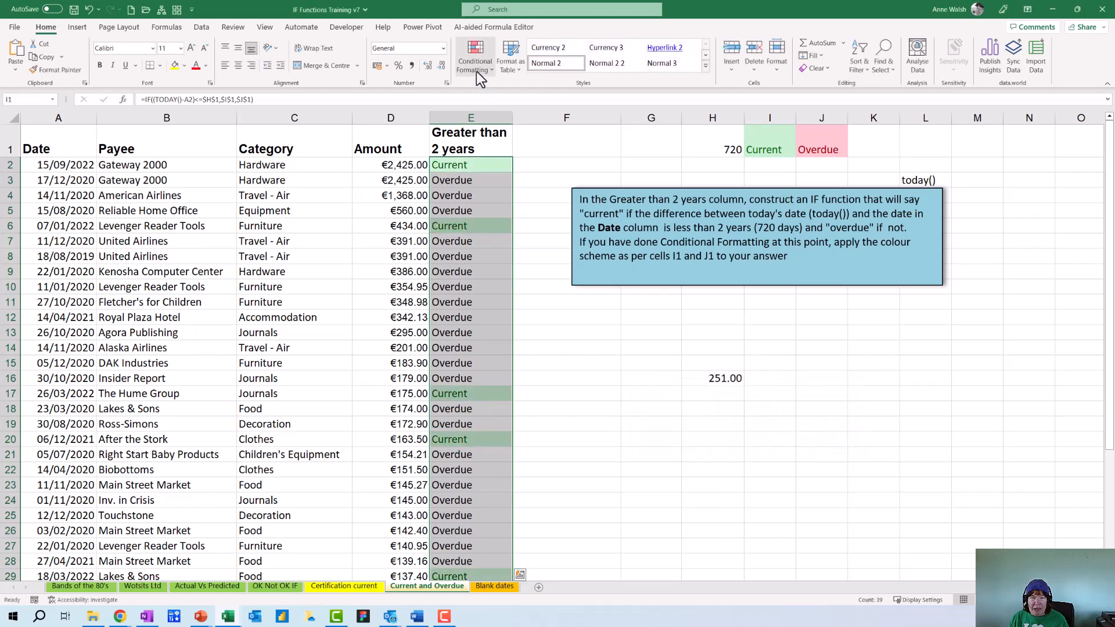
Add a second equal-to highlighting rule for J1 with Light Red Fill and Dark Red Text.
left_click(474, 57)
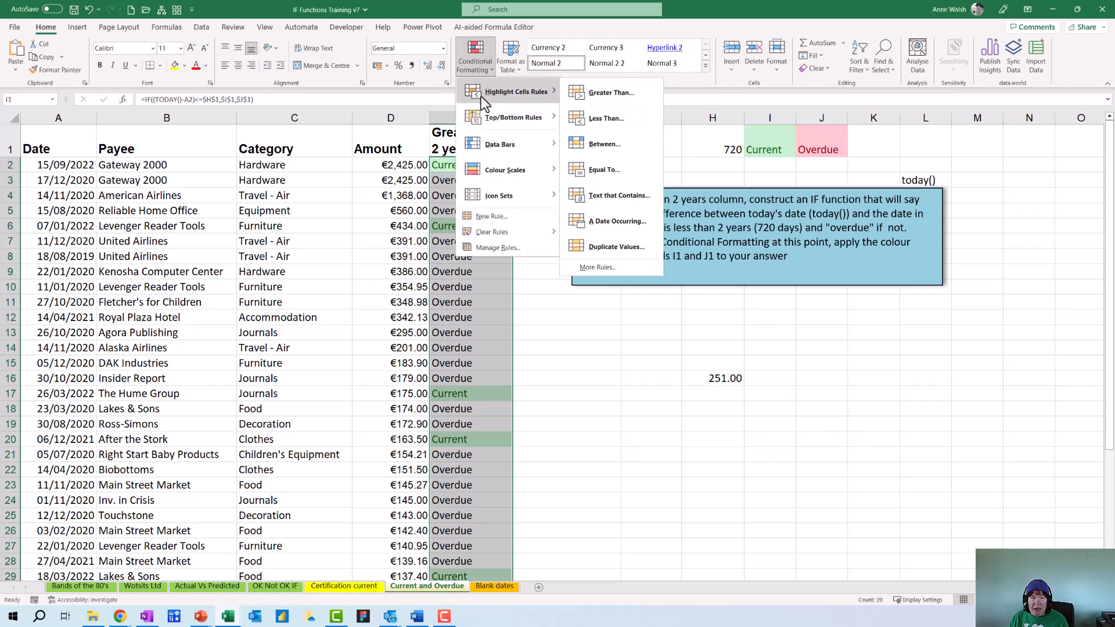
left_click(604, 169)
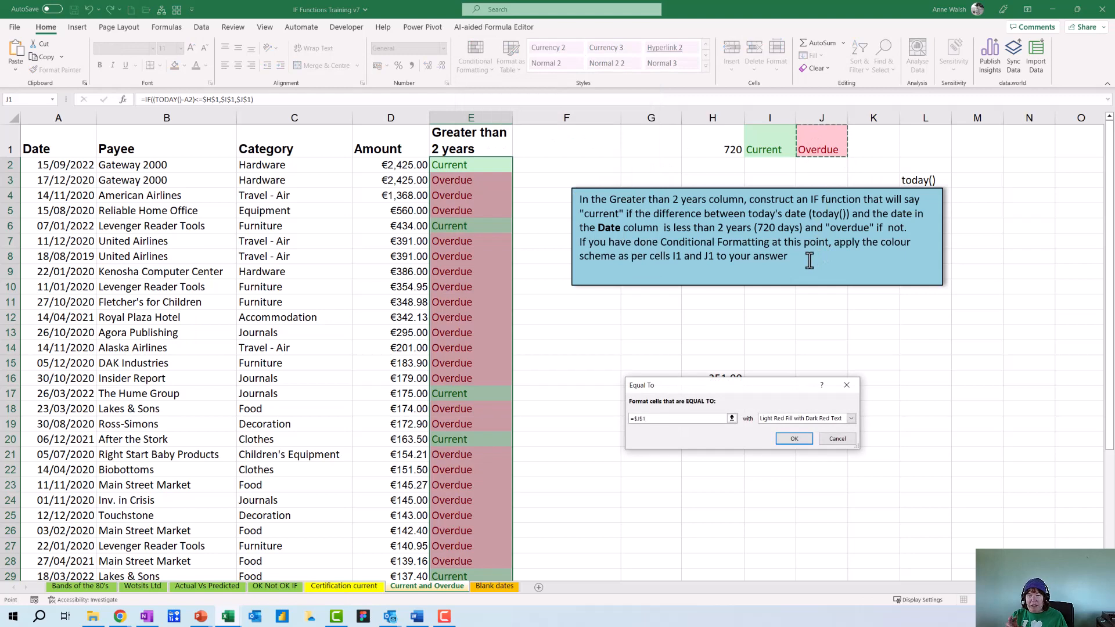
mouse_move(865, 423)
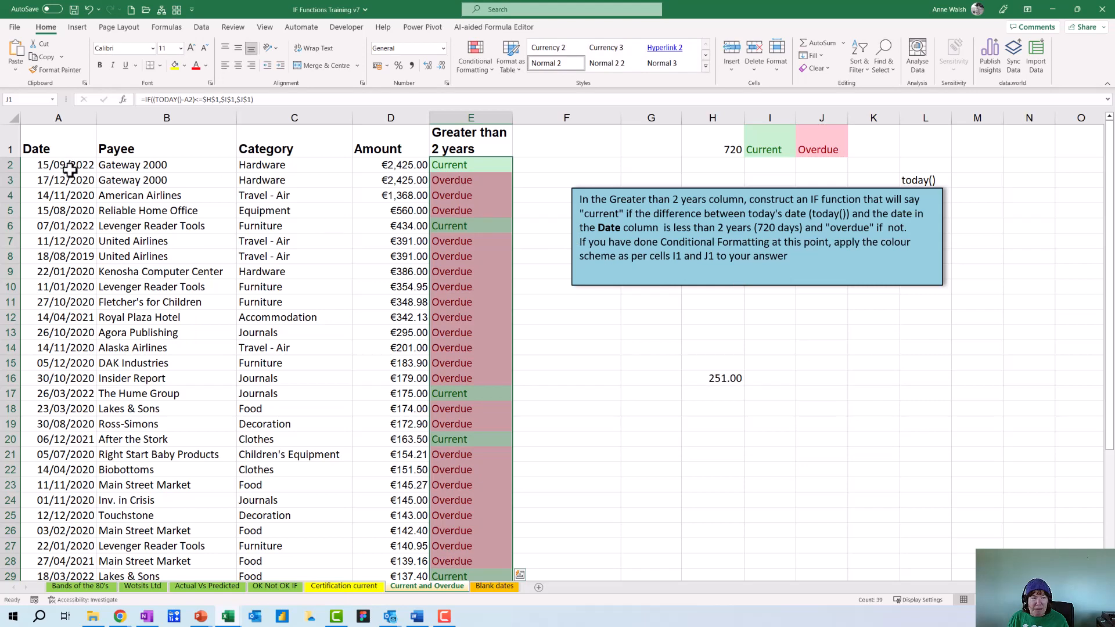
Edit the date in A2 to 15/09/2024 so its result flips to a green Current.
double_click(67, 164)
type("19")
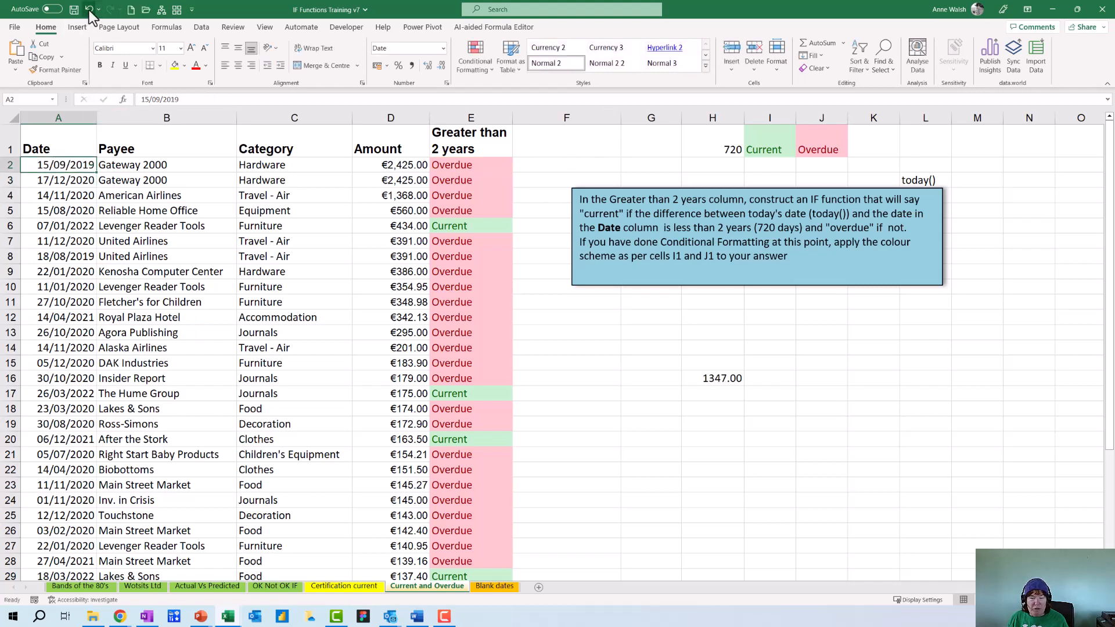
key("ctrl+z")
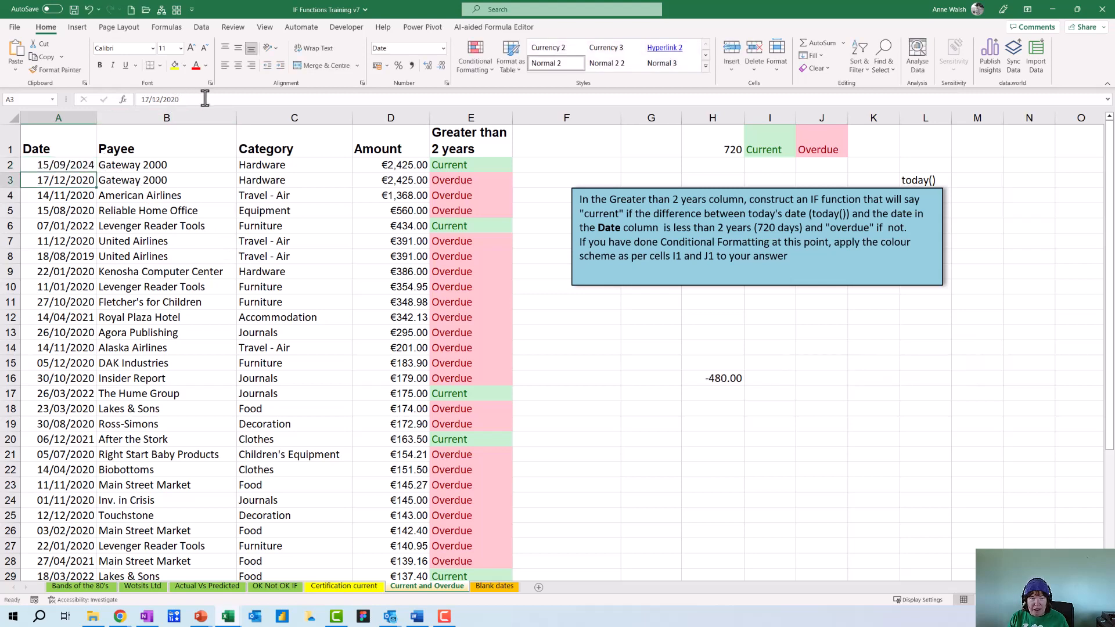
left_click(58, 164)
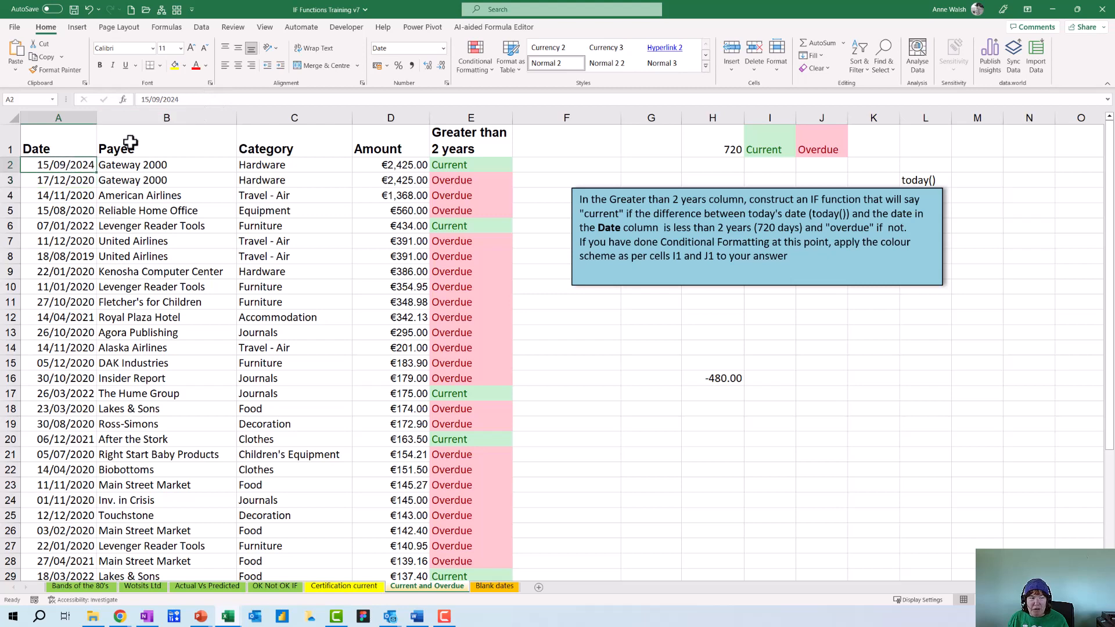